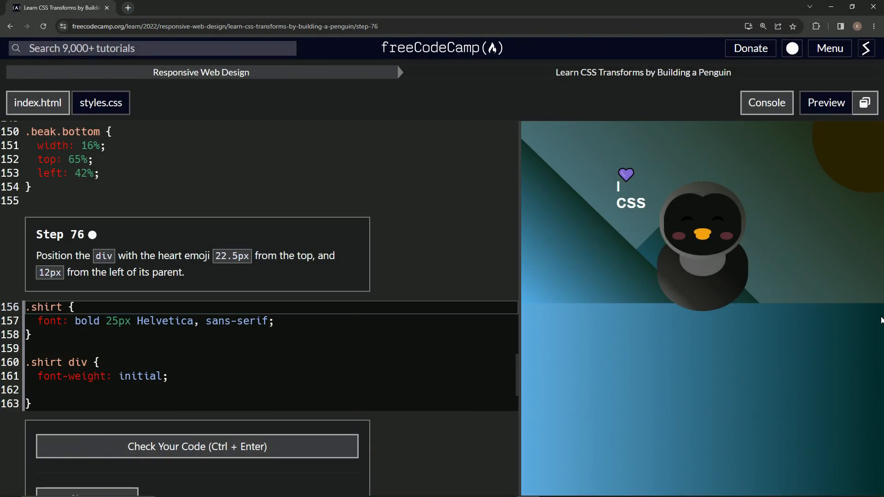
pyautogui.moveTo(498, 54)
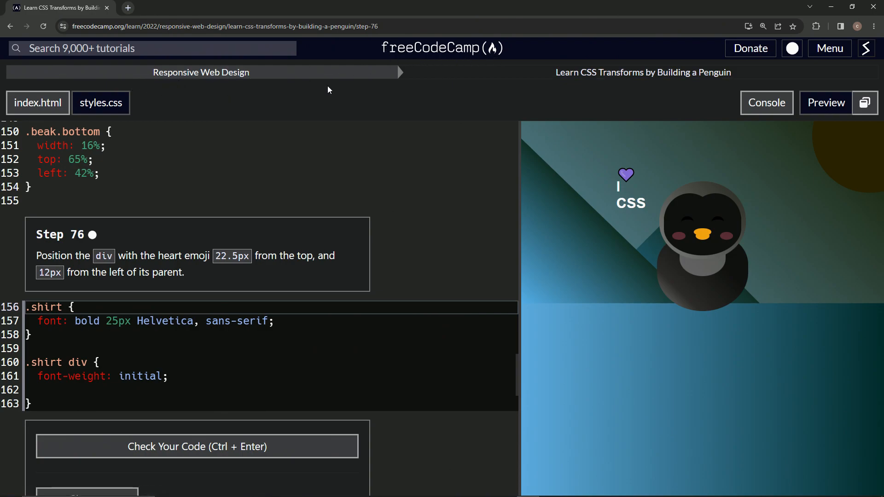
pyautogui.moveTo(682, 88)
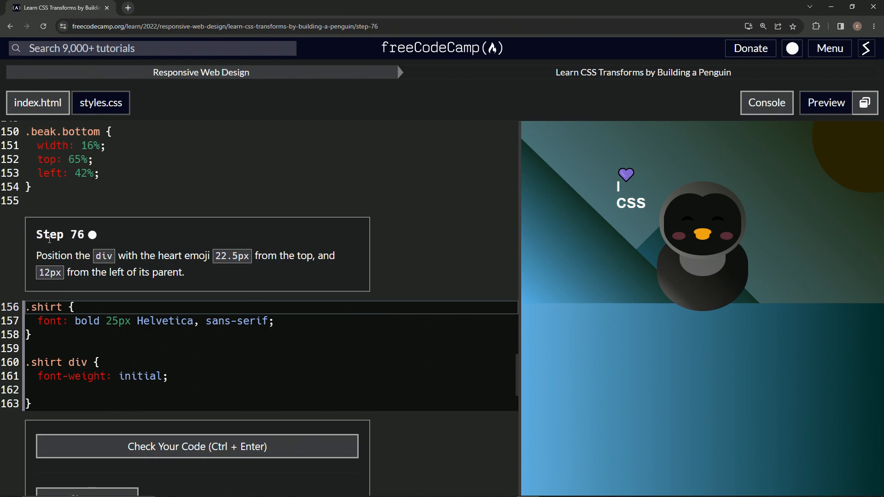
pyautogui.moveTo(38, 249)
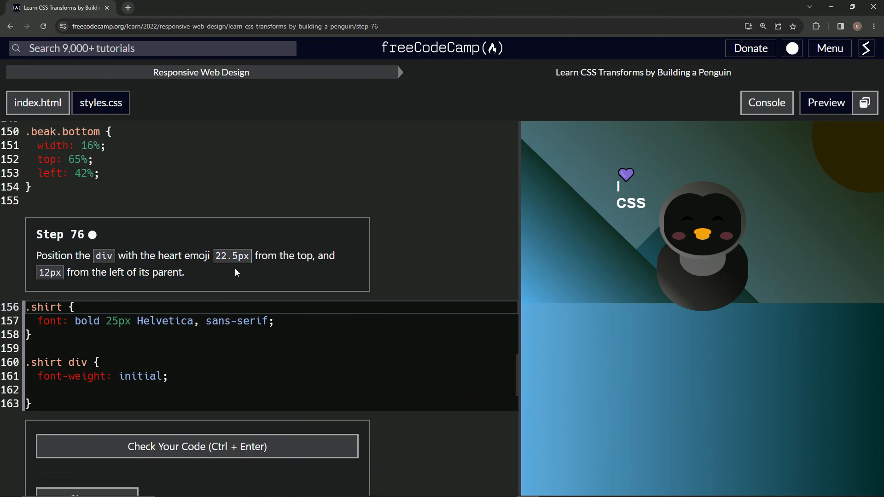
pyautogui.moveTo(287, 277)
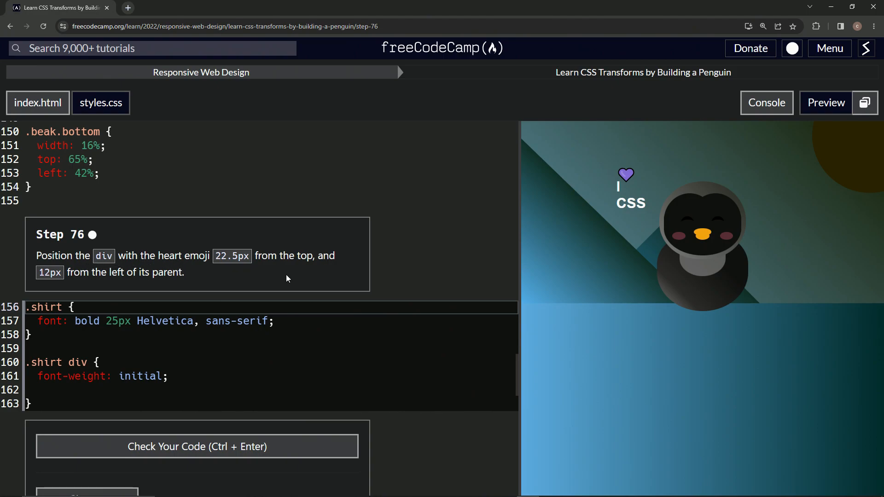
pyautogui.moveTo(141, 284)
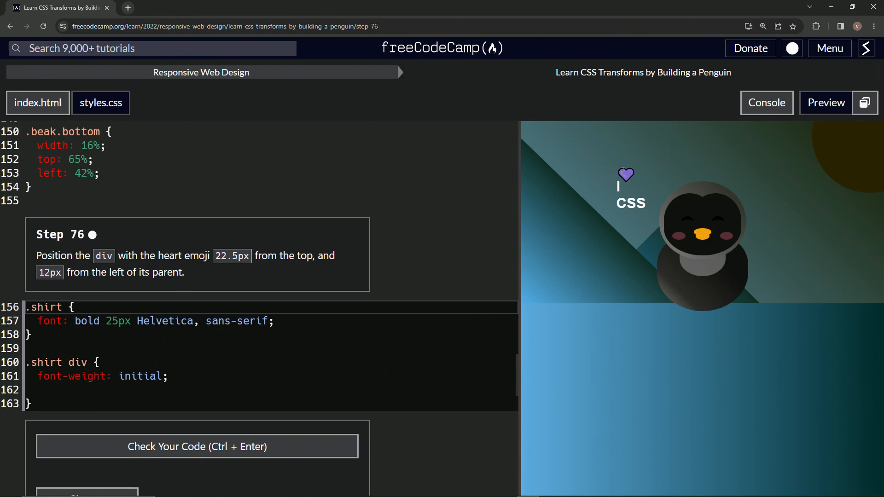
pyautogui.moveTo(630, 192)
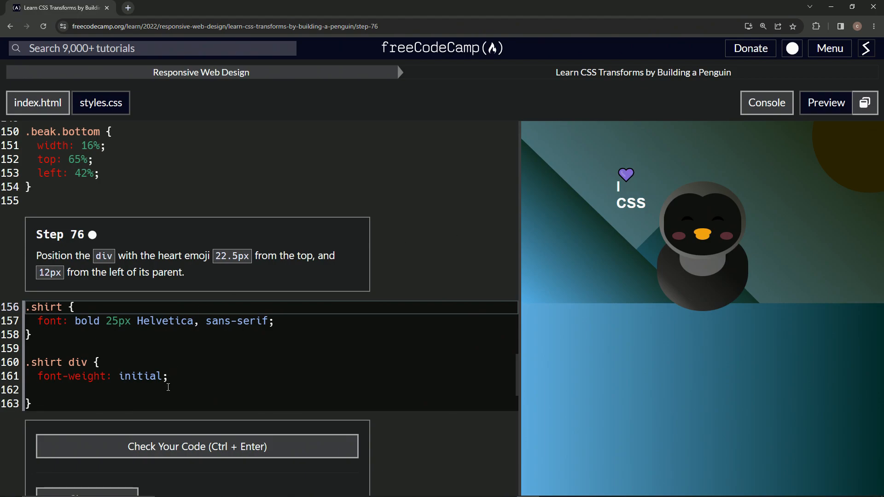
# Add top: 22.5px to the .shirt div rule, nudging the heart emoji down beside the I.
pyautogui.click(169, 391)
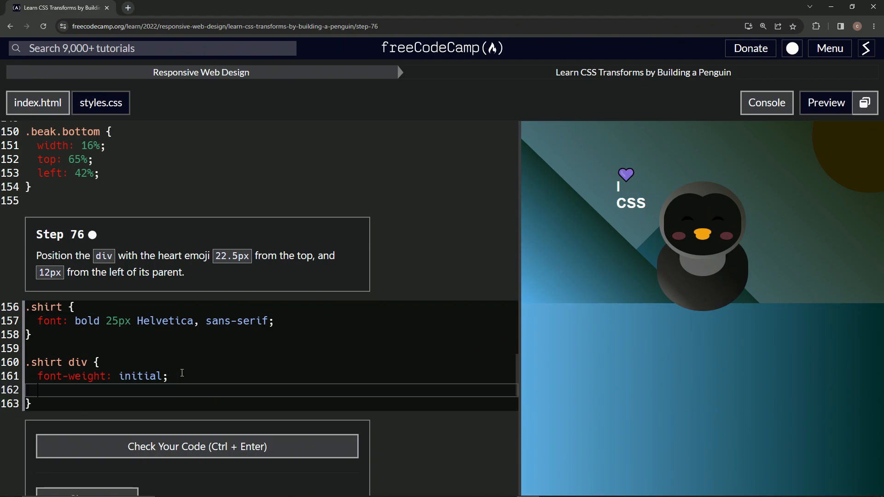
pyautogui.write('top:')
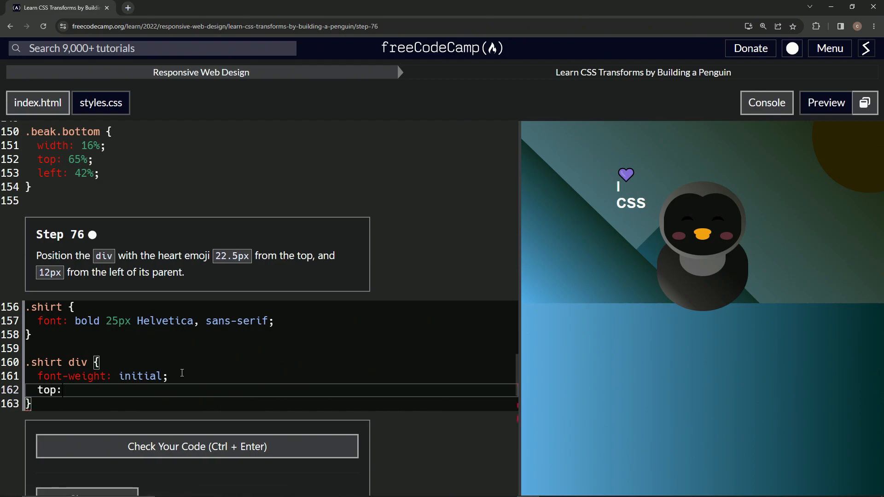
pyautogui.write('22.4')
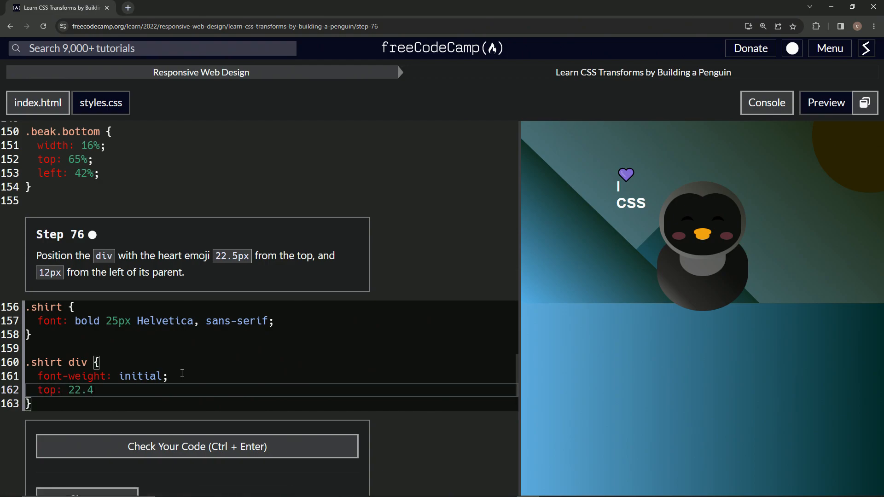
pyautogui.write('5px;')
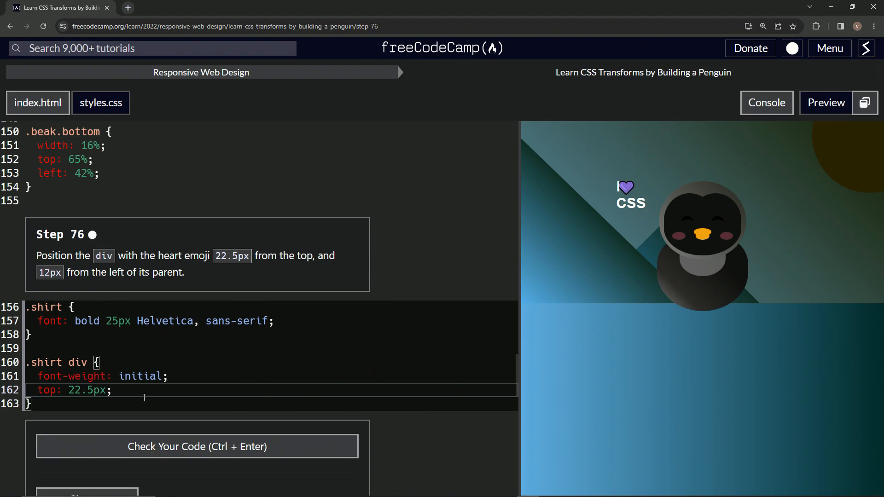
pyautogui.press('Enter')
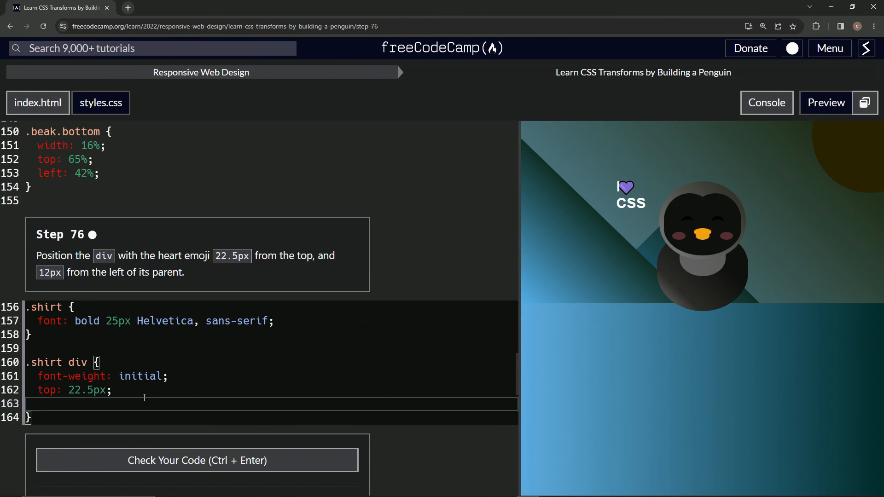
# Add left: 12px to the .shirt div rule and check the code, which passes.
pyautogui.write('left: 12')
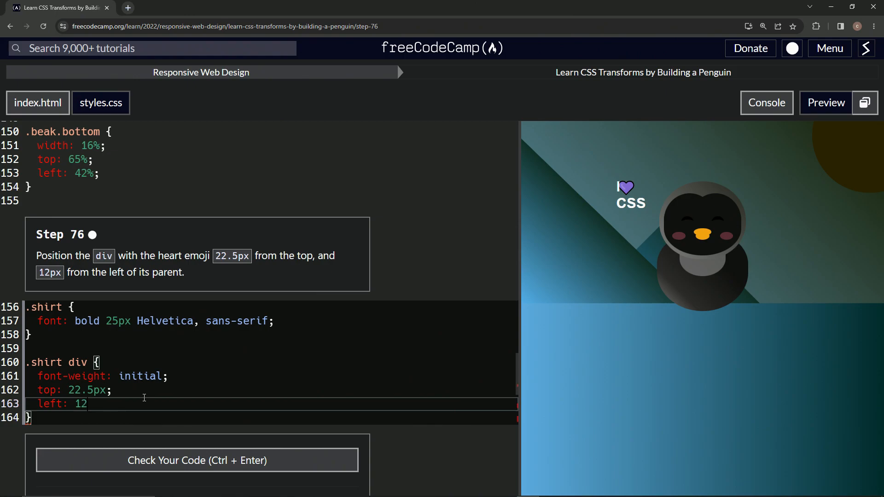
pyautogui.write('px;')
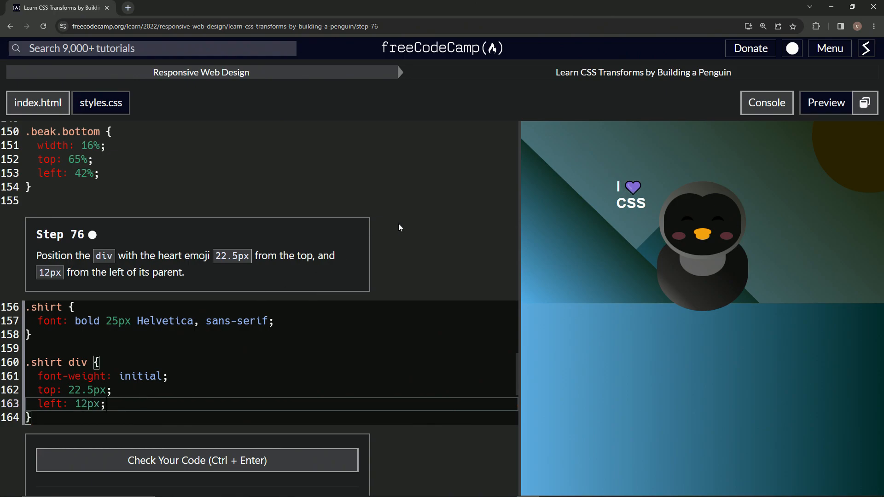
pyautogui.moveTo(375, 241)
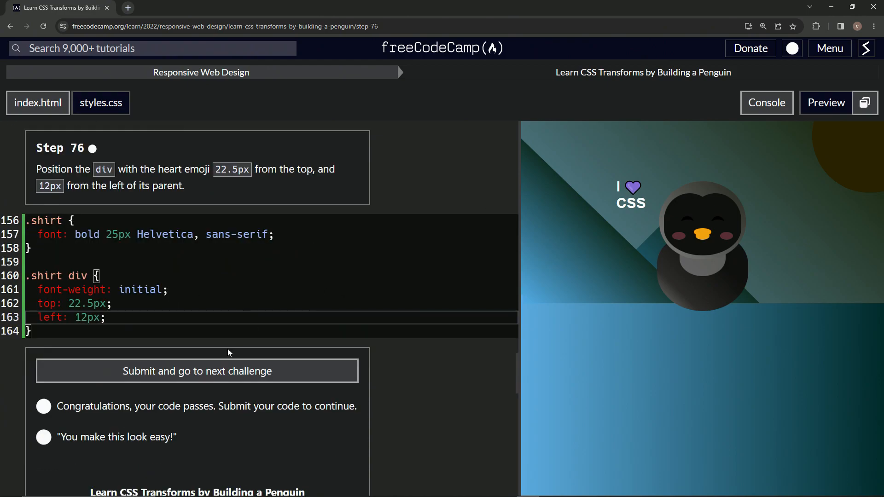
# Submit the passing Step 76 code and advance to Step 77.
pyautogui.click(196, 371)
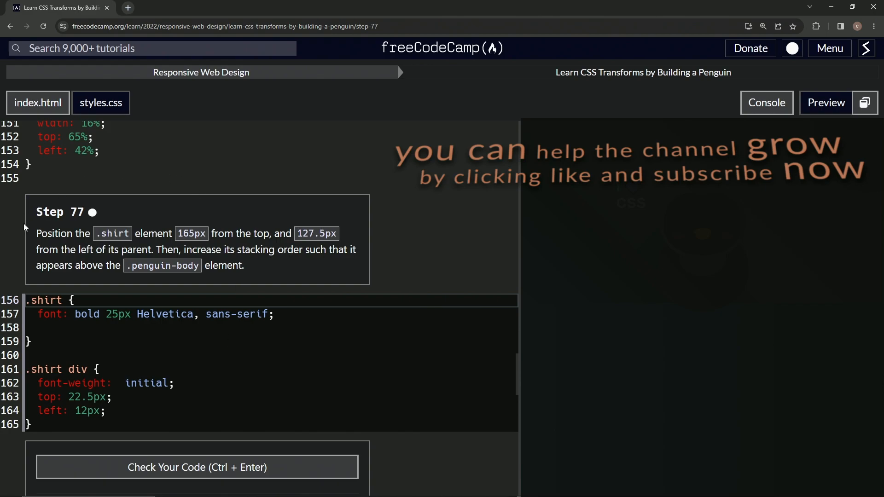
pyautogui.moveTo(59, 227)
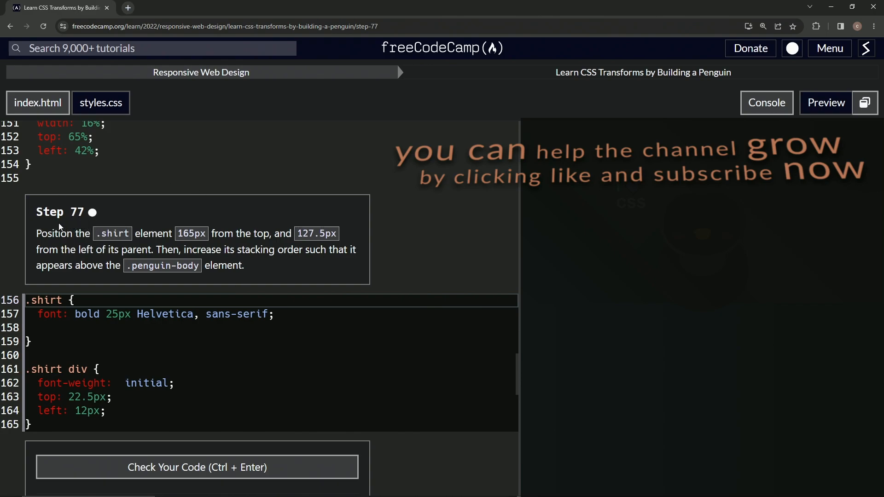